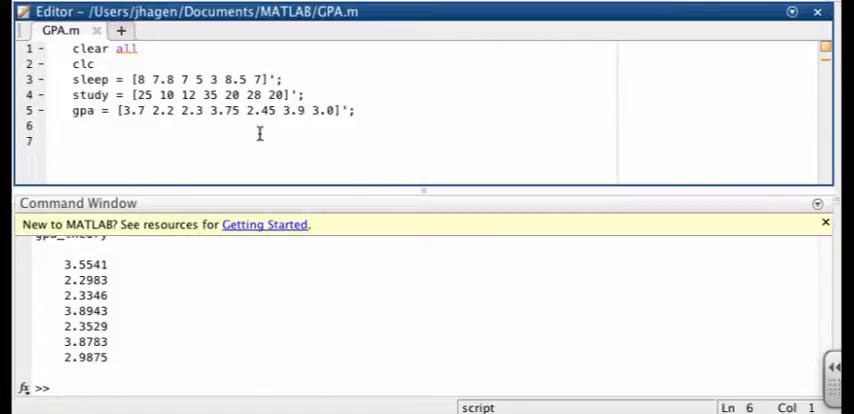
Remove trailing semicolons from the sleep, study and gpa lines so running GPA.m prints them
type("GPA")
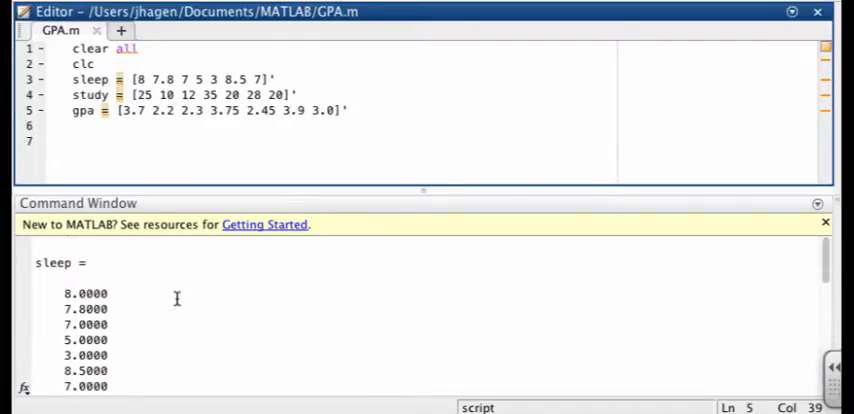
scroll("down", 3)
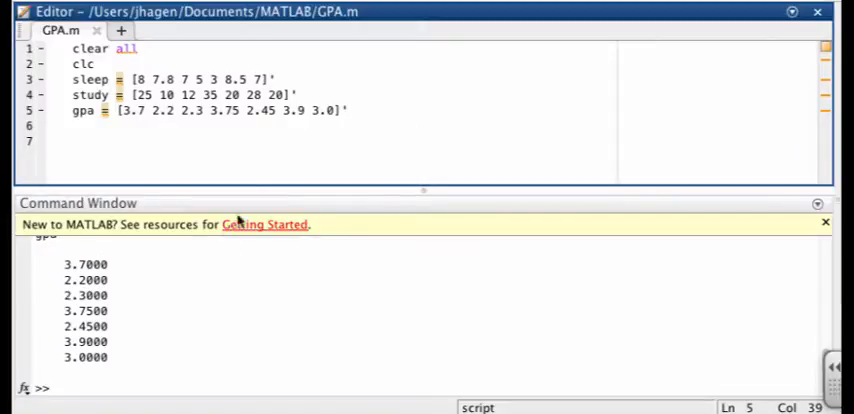
mouse_move(162, 238)
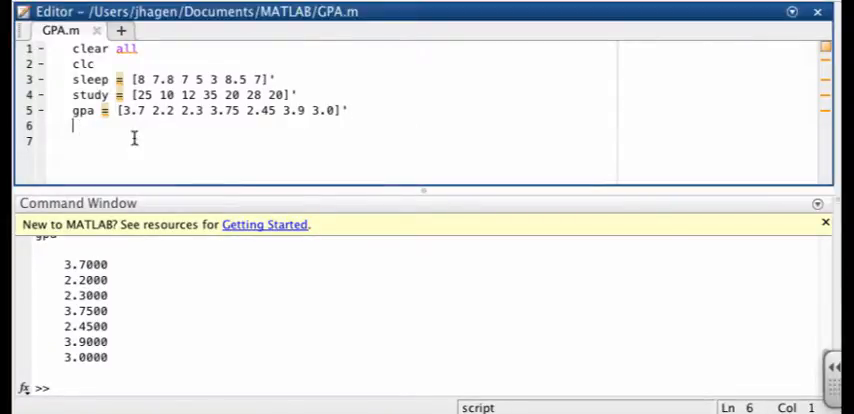
mouse_move(218, 172)
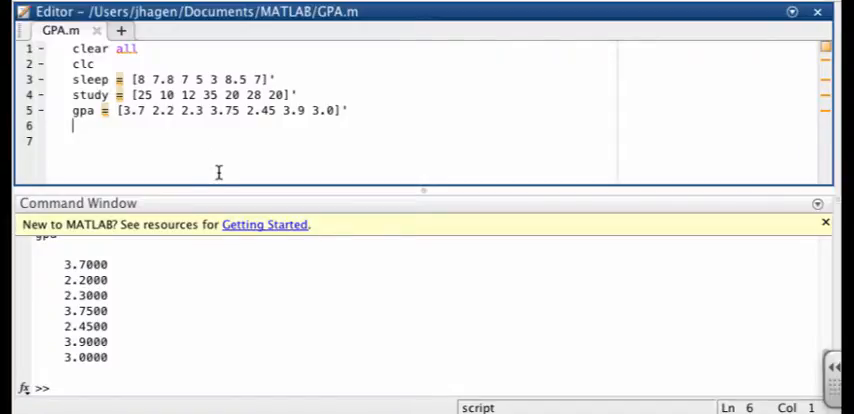
mouse_move(137, 140)
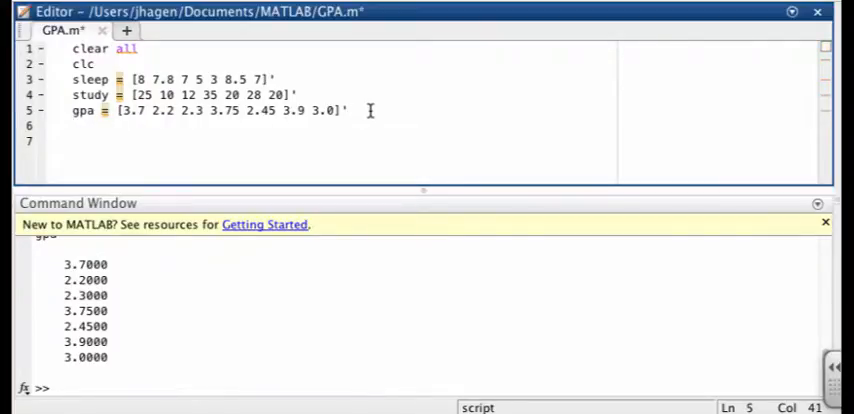
Add the comment 'this is the y' and define x=[sleep,study] on line 6
type("th")
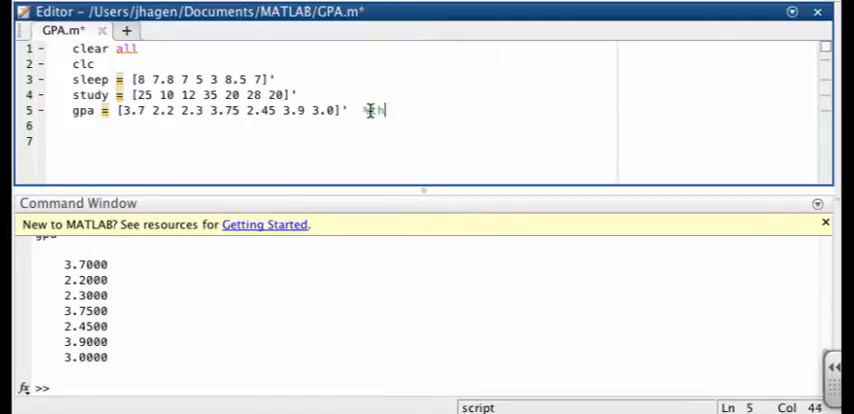
type("This is the y")
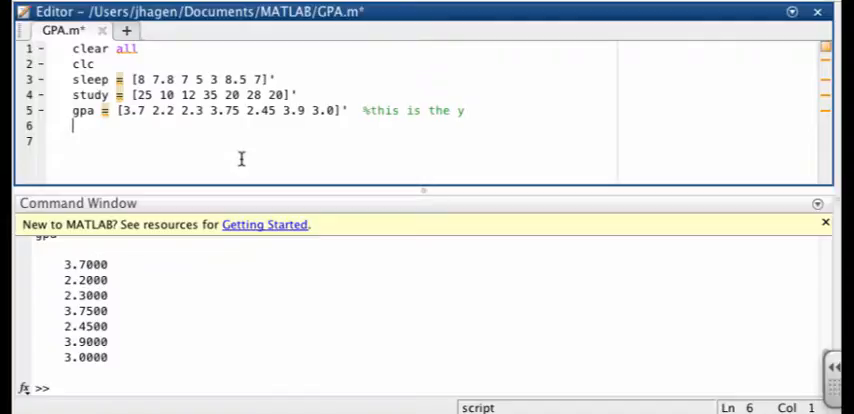
type("x")
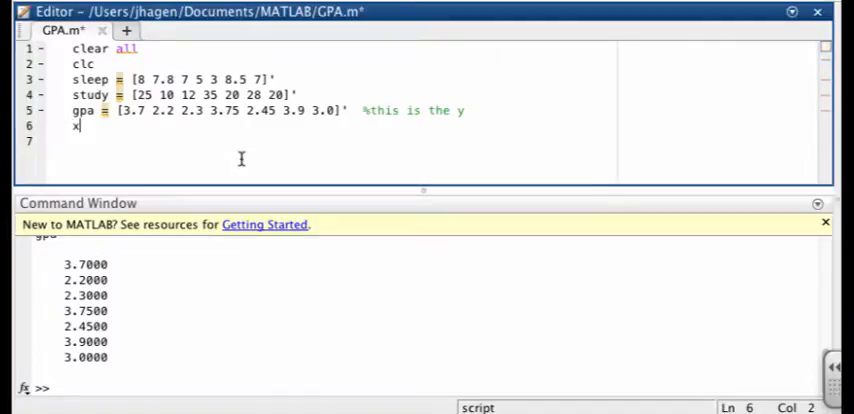
type("=")
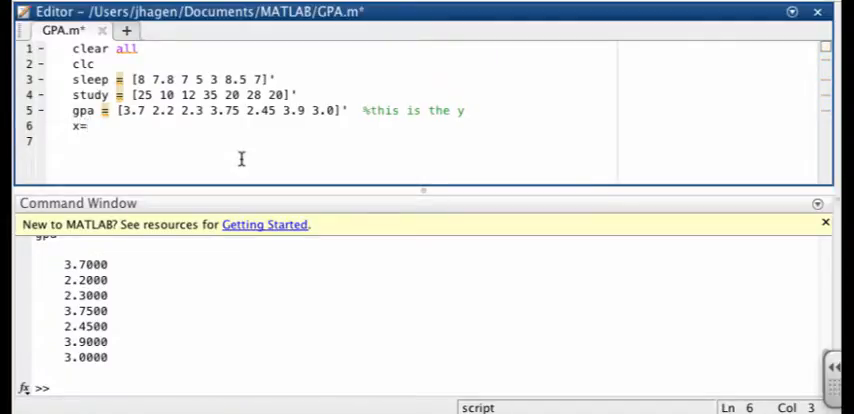
type("=")
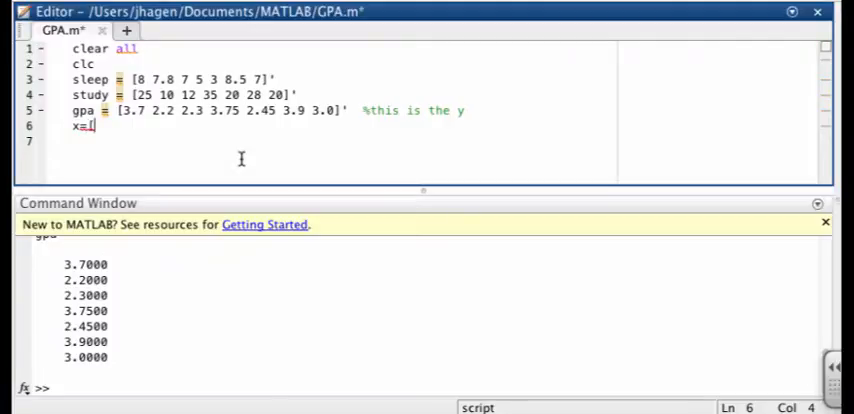
type("sl")
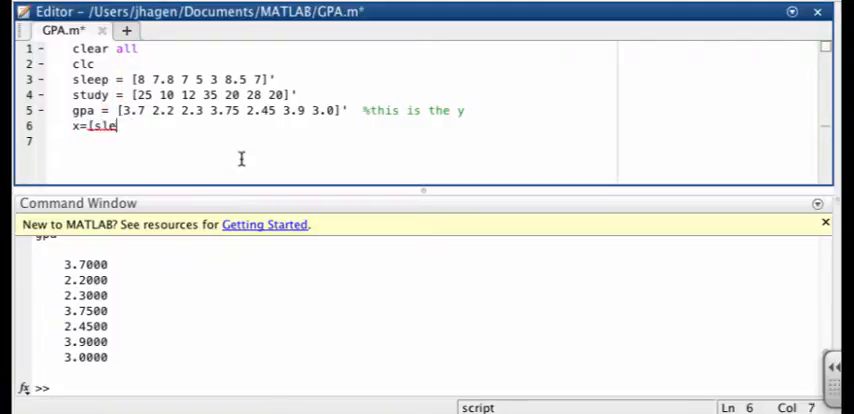
type("ep")
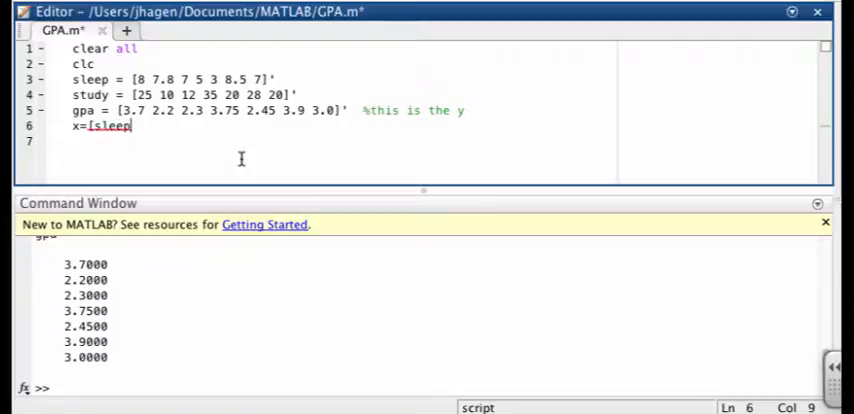
type(",stud")
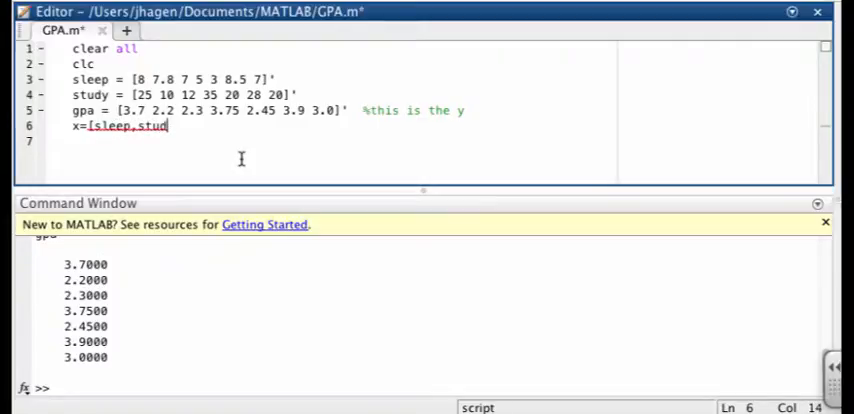
type("y")
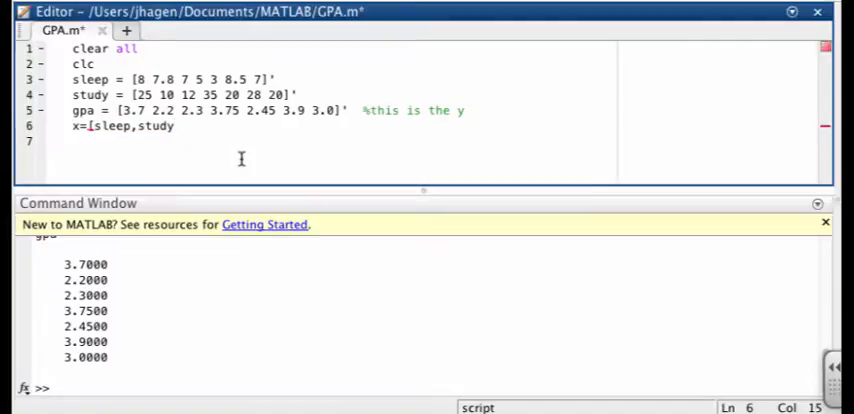
type("]")
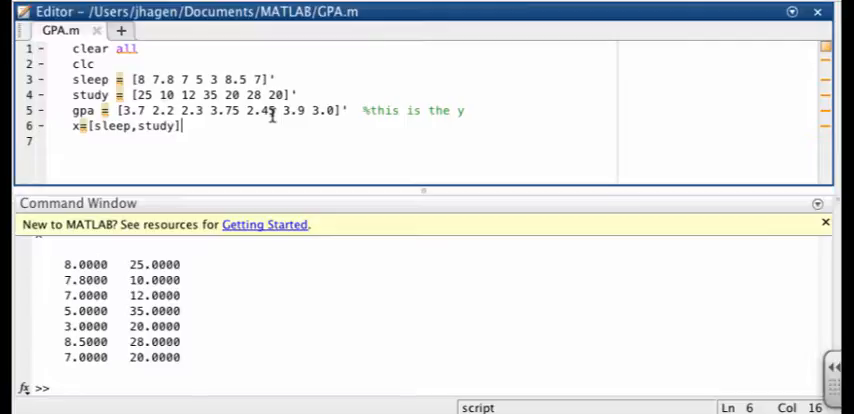
mouse_move(160, 127)
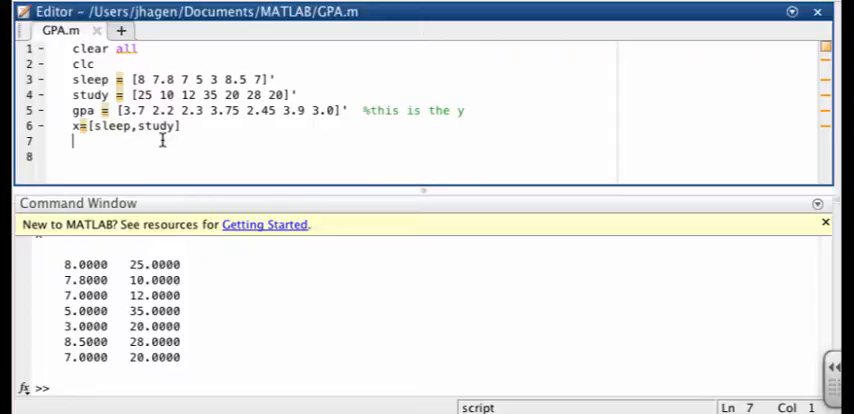
Begin line 7 with the anonymous function header grade=@(p,x)
type("gra")
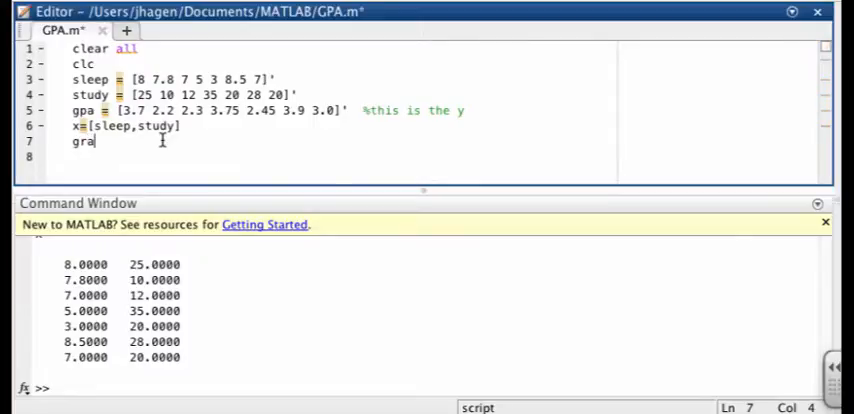
type("de")
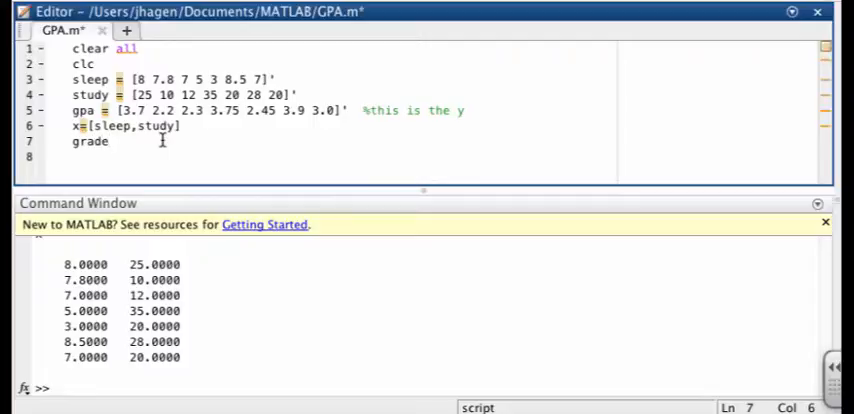
type("=")
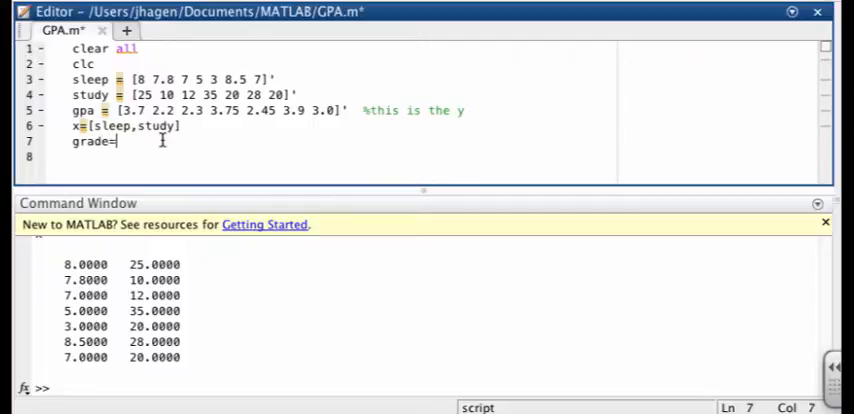
type("@")
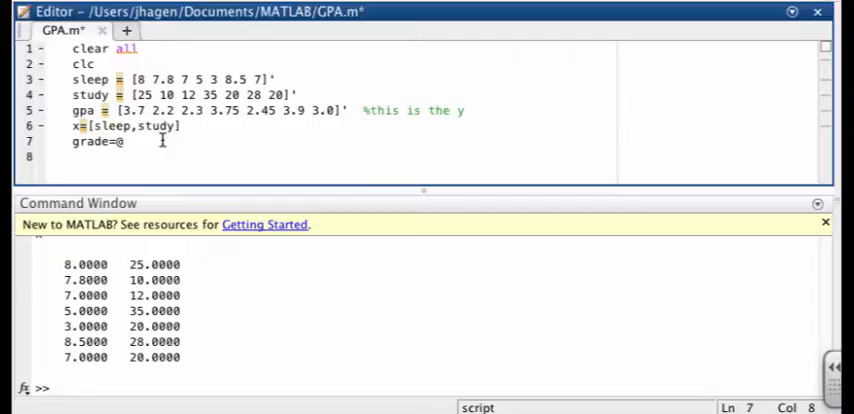
type("l")
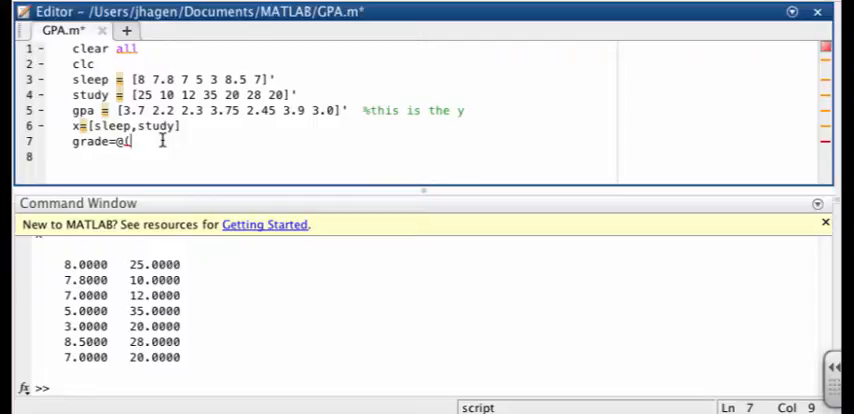
type("p,")
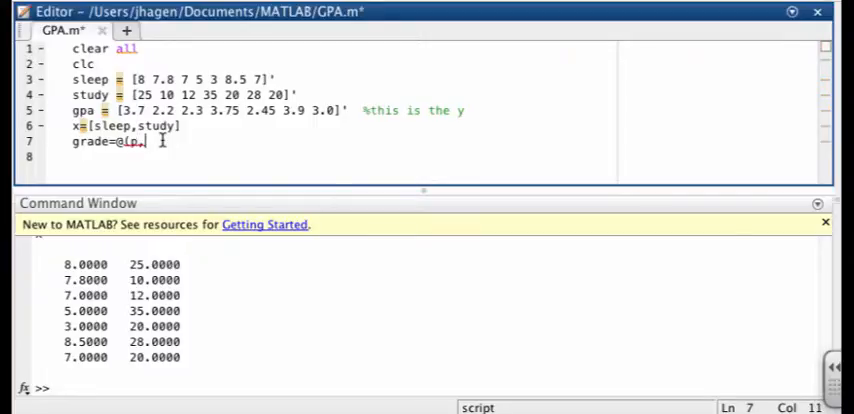
type("x")
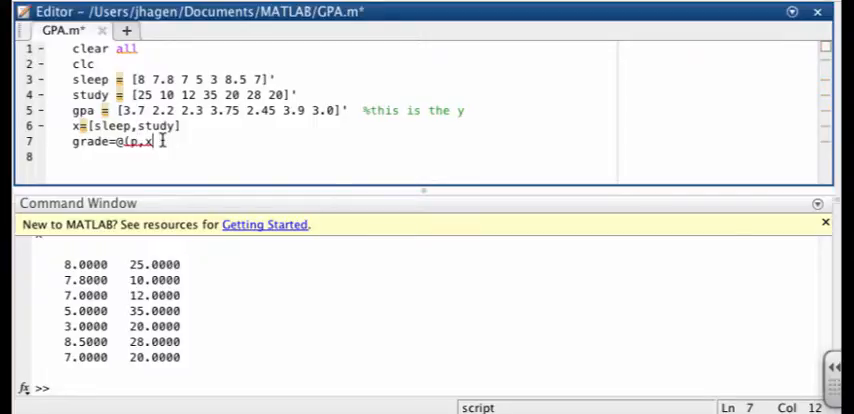
type(",")
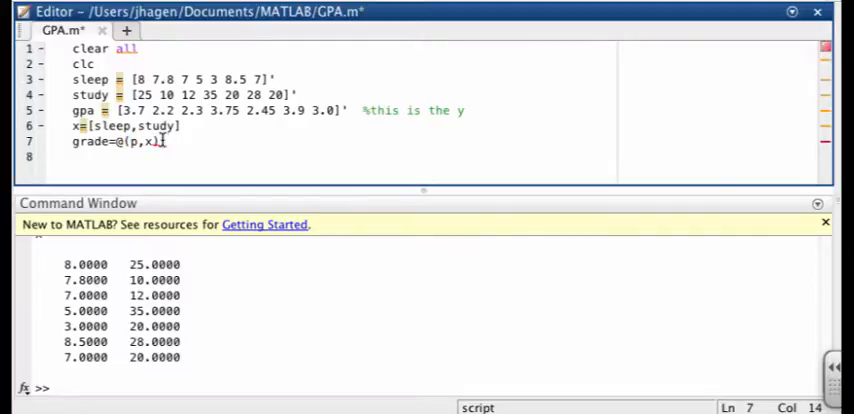
Complete the model body p(1)*x(:,1)+ p(2)*x(:,2)+ p(3)
type("p(1)*")
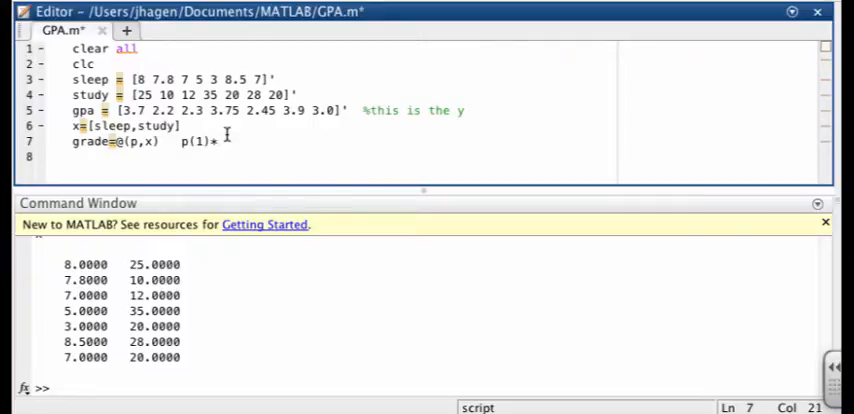
type("x")
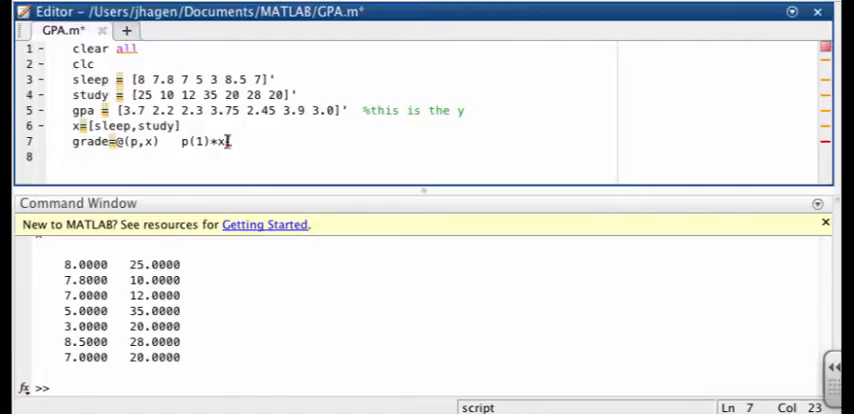
mouse_move(258, 145)
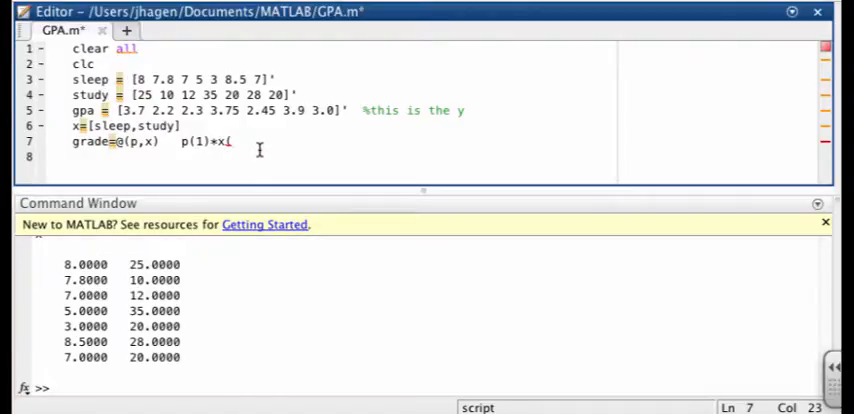
type("1")
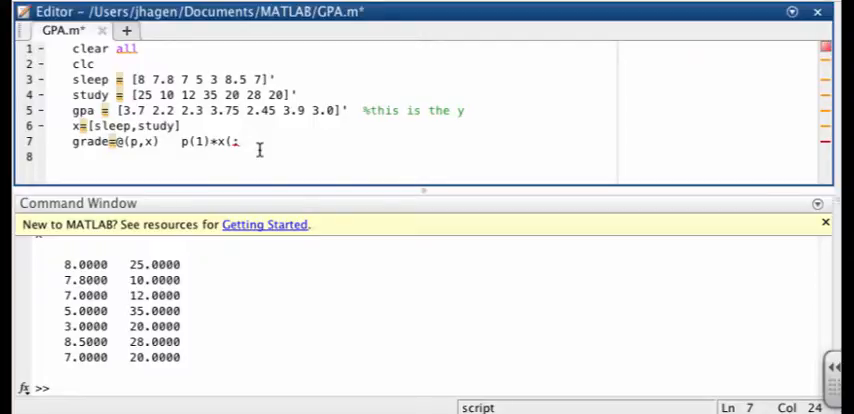
type(",1)")
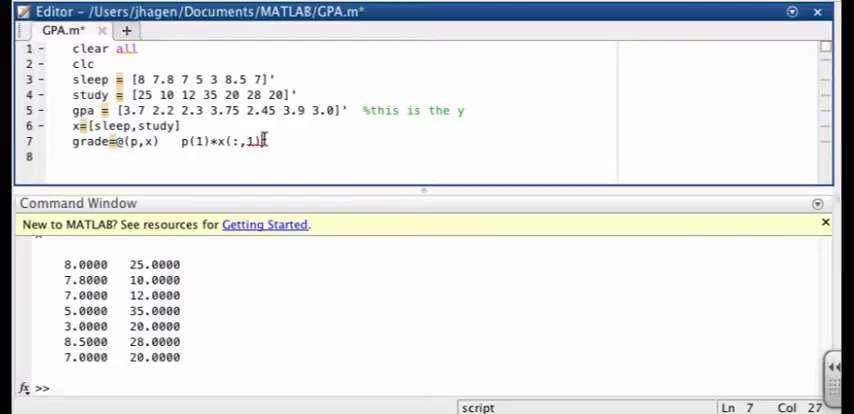
type("+ p(2)*x(:,2)+")
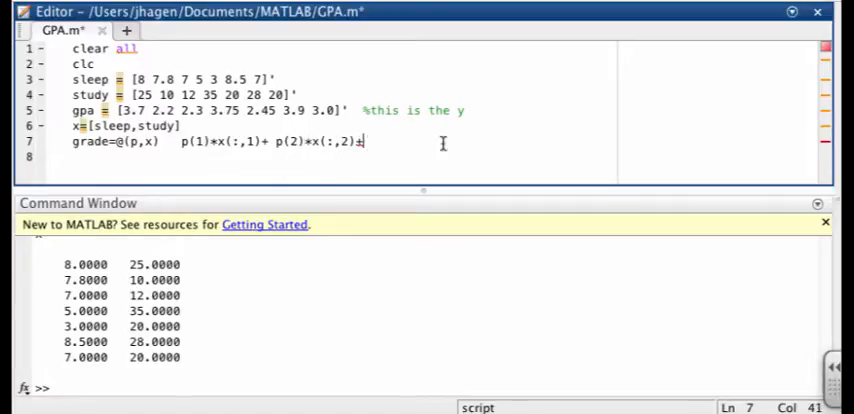
type("p")
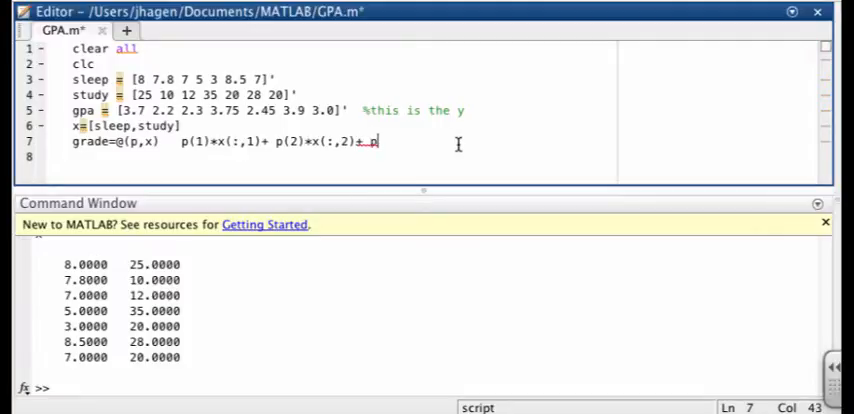
type("(3)")
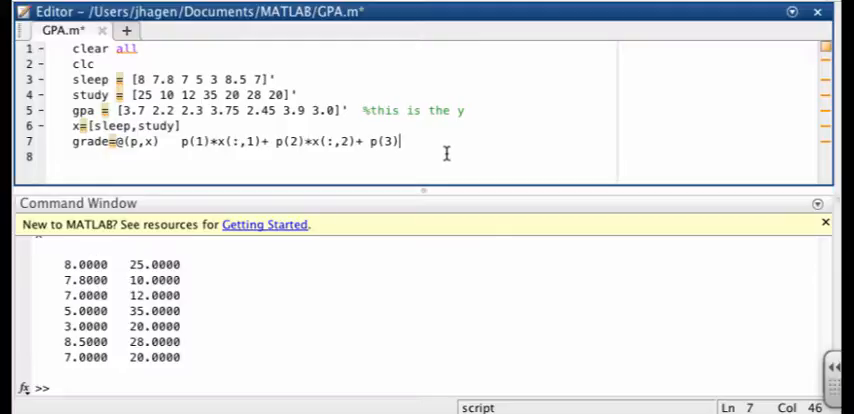
Start line 8 with guess=[1 1 for the initial parameter values
key("enter")
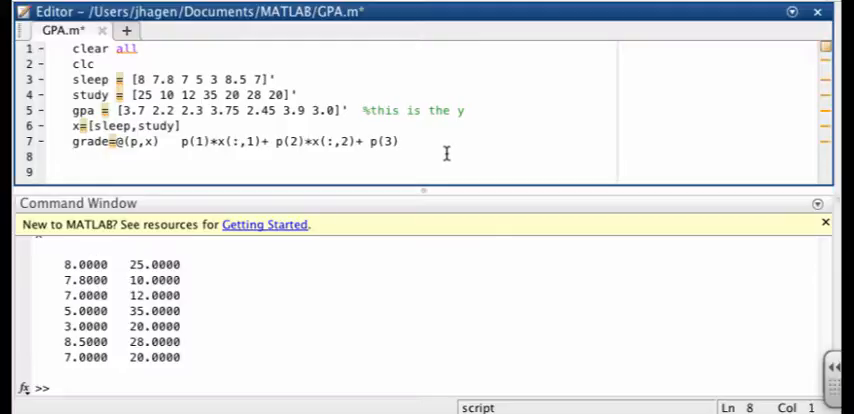
type("guess")
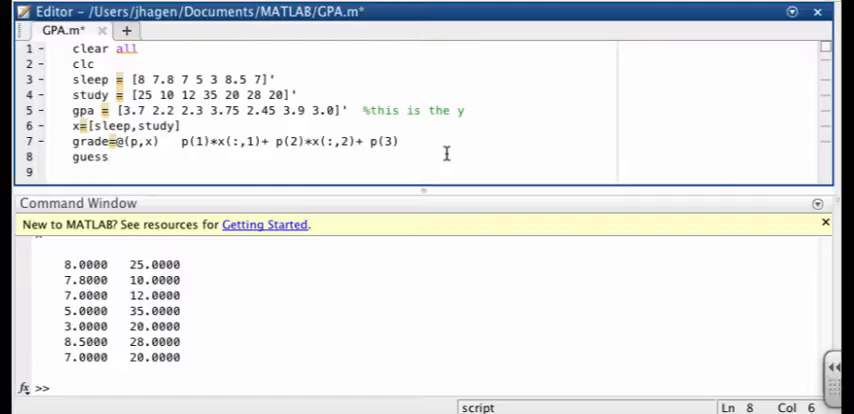
type("=[")
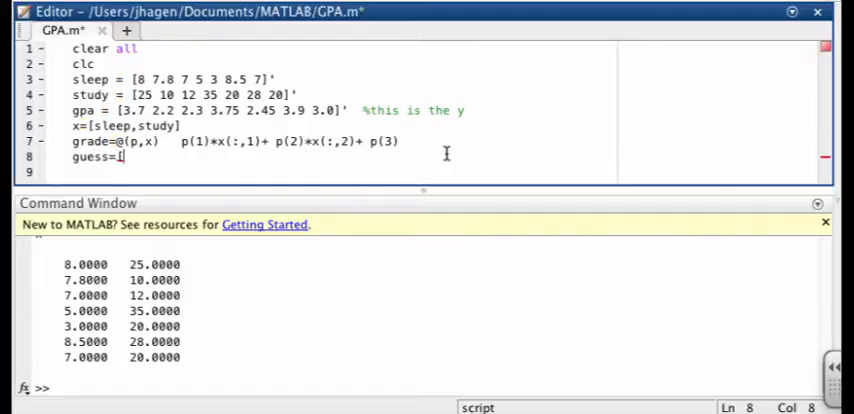
type("1 1 1")
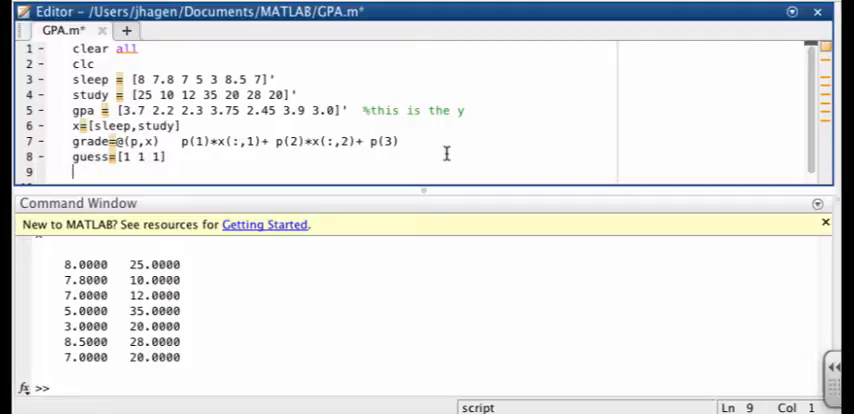
Finish guess=[1 1 1] and add grade_model=fitnlm(x,gpa,grade,guess) on line 9
type("grade")
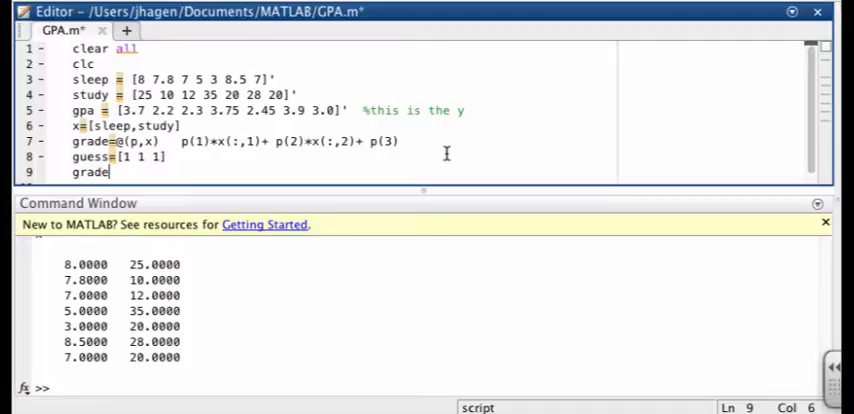
type("_mode")
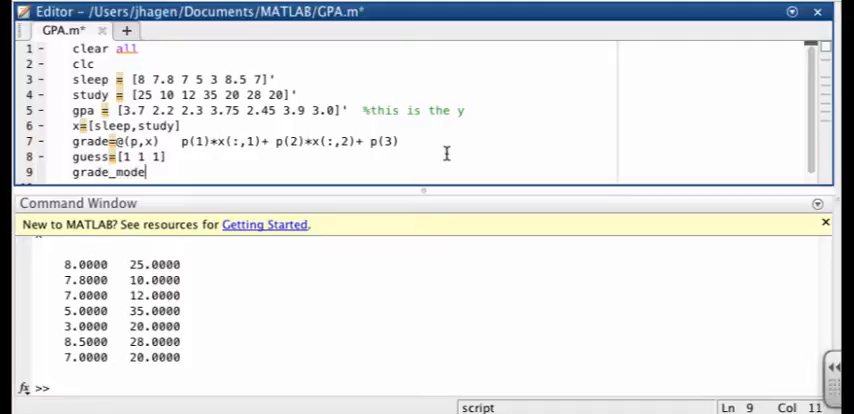
type("=")
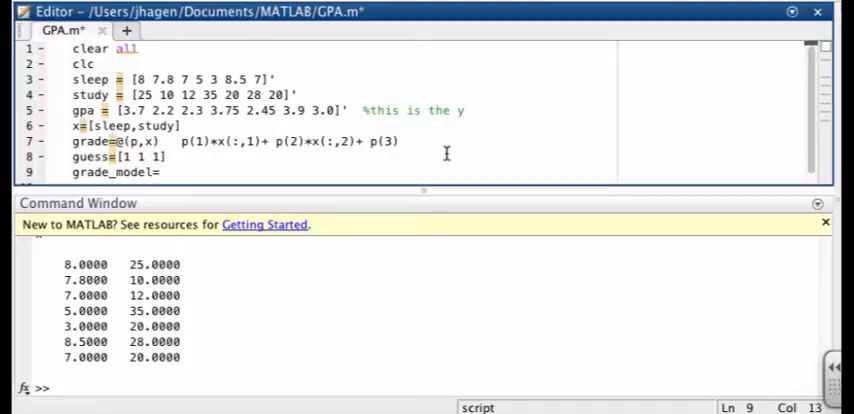
type("fitnlm")
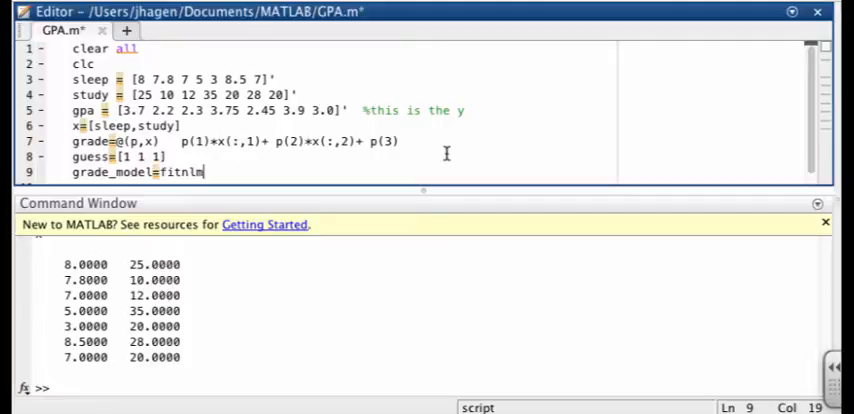
type("(")
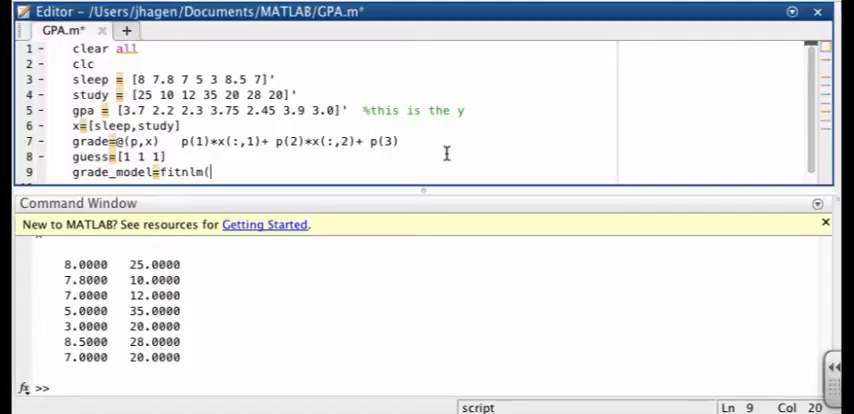
type("(")
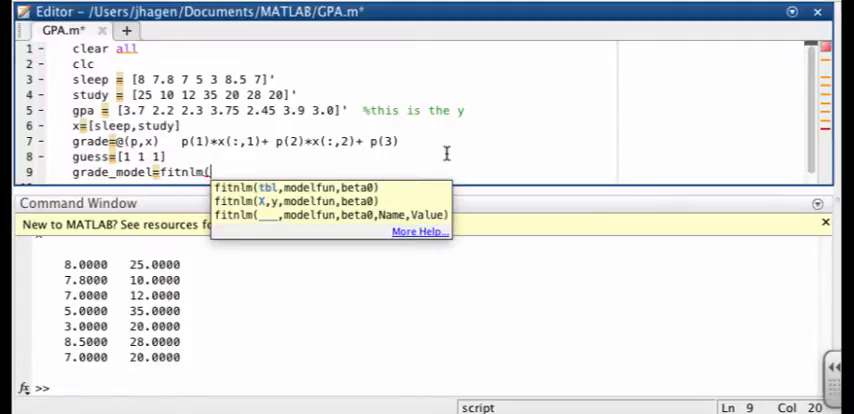
type("x,")
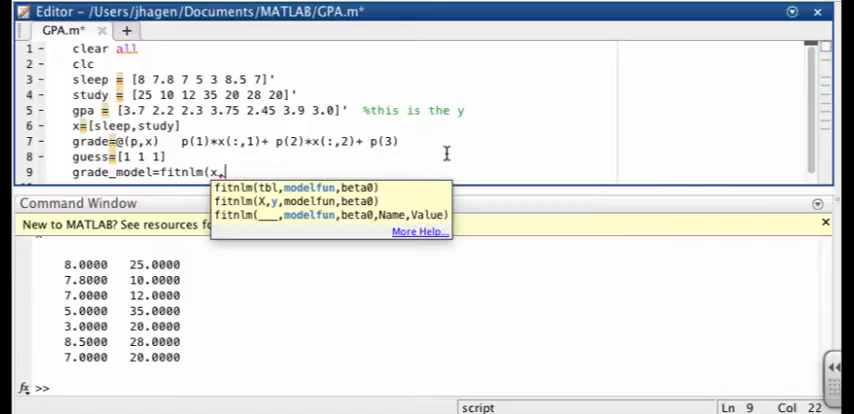
type("gpa")
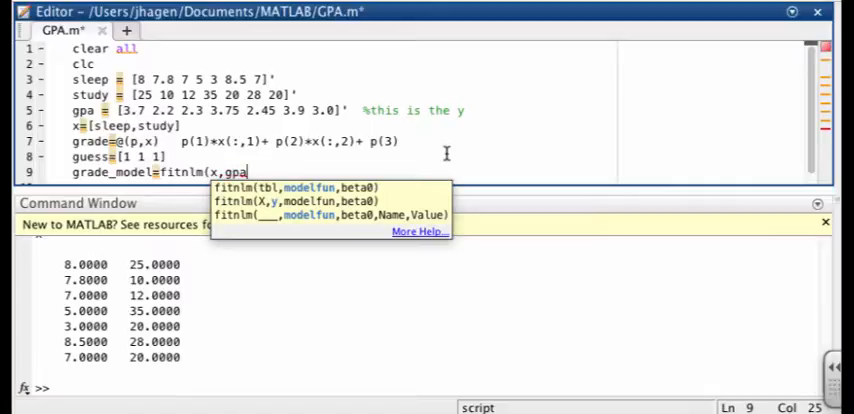
type(",")
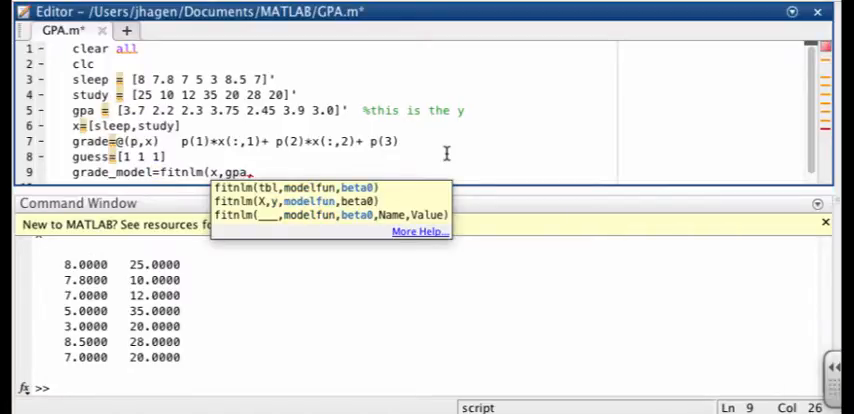
type("grade")
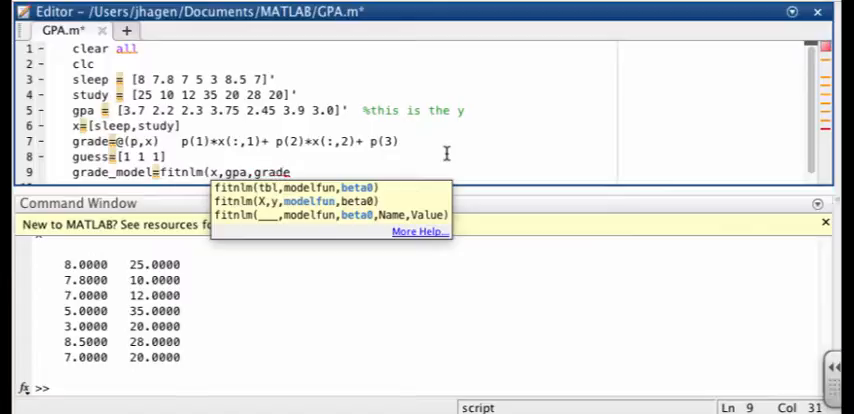
type(",")
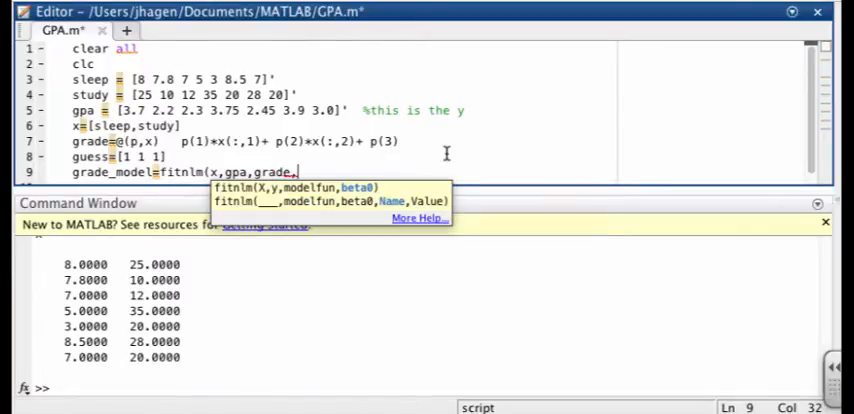
type("guess")
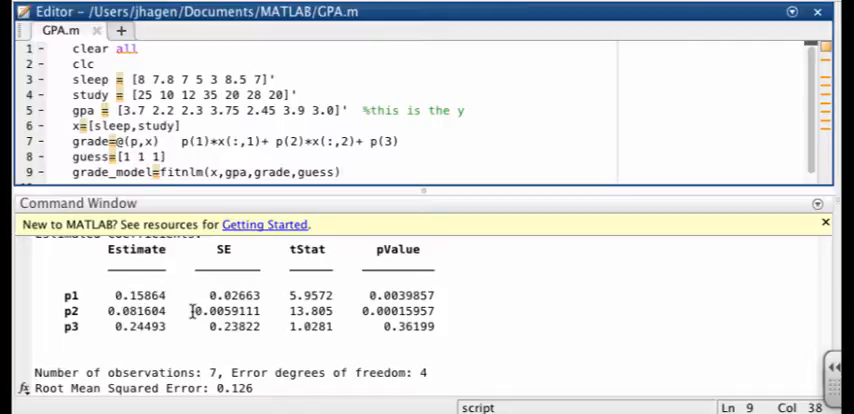
scroll("down", 3)
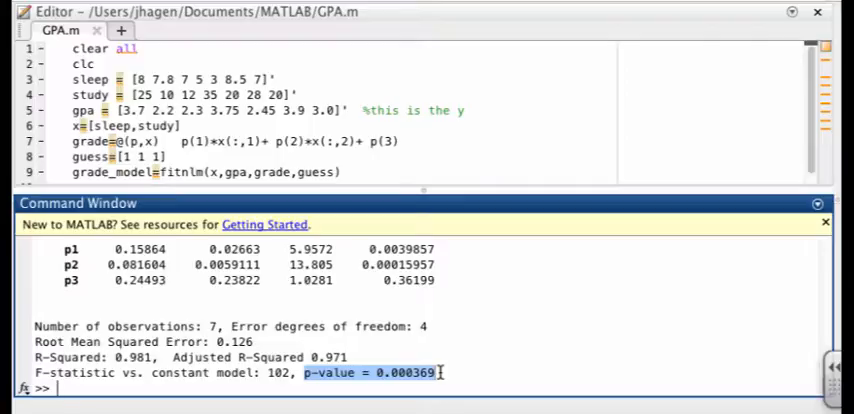
mouse_move(407, 383)
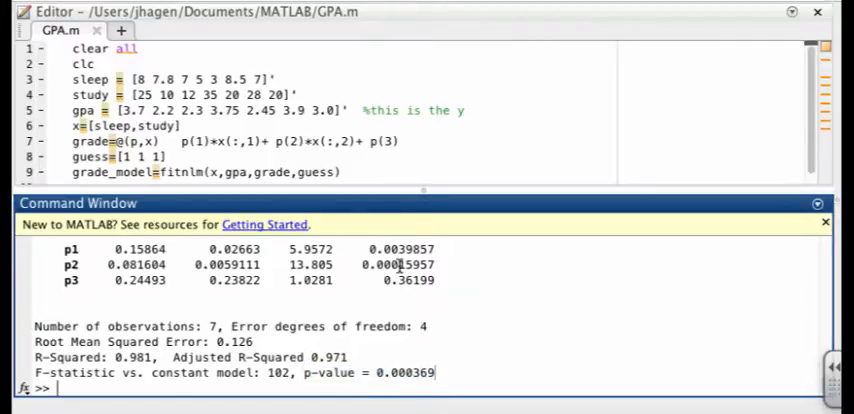
mouse_move(480, 383)
type("g")
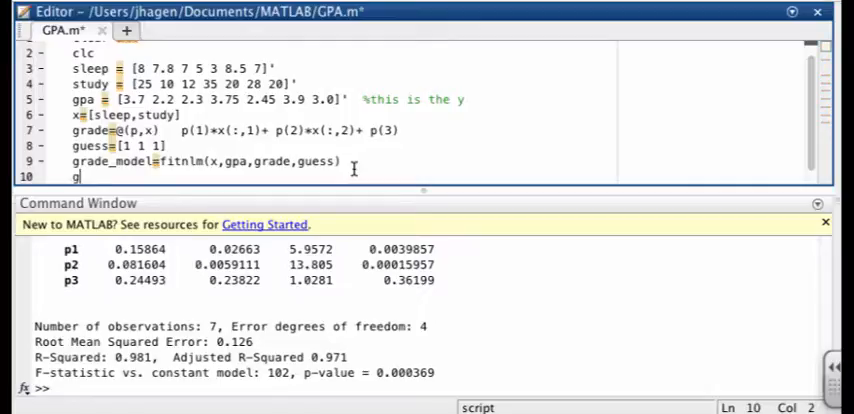
Enter gpa_theoretical=feval(grade-model,x) on line 10
type("pa_)theo")
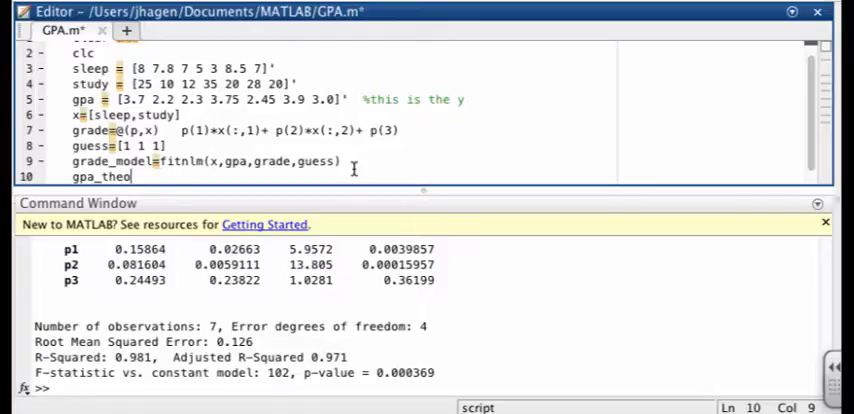
type("ry")
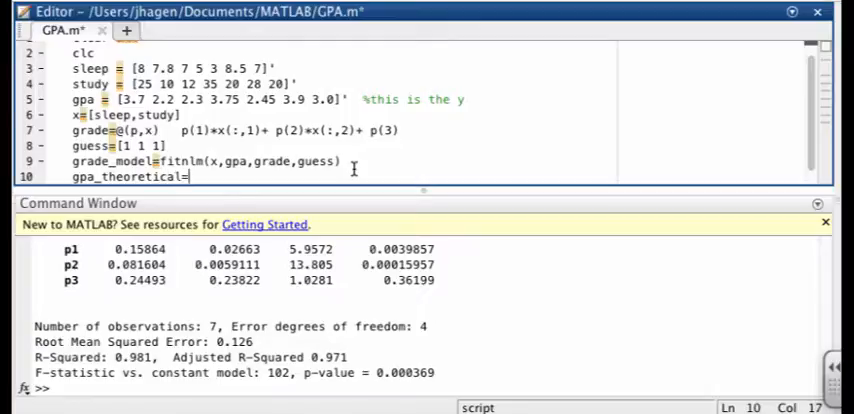
type("feval")
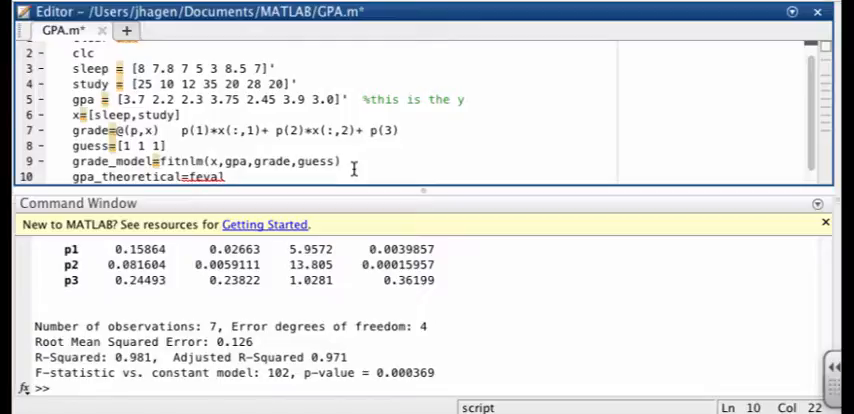
type("(")
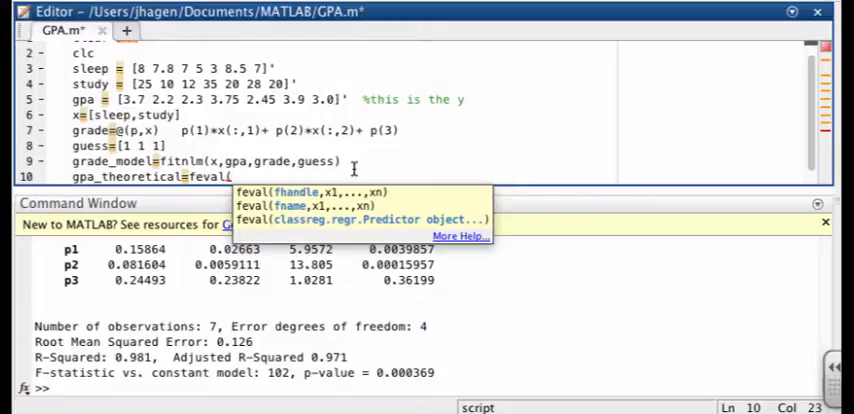
type("grade")
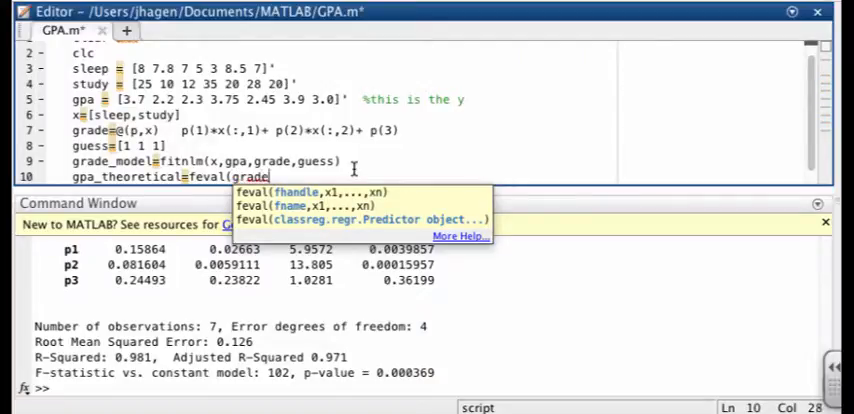
type("-model")
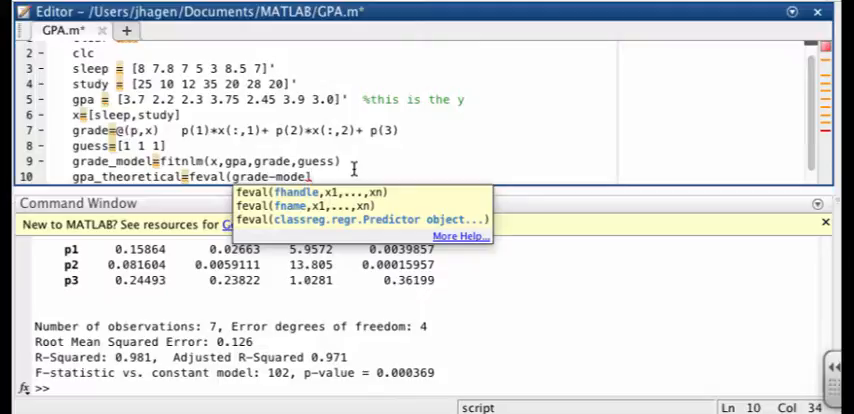
type(",x)")
type("pl")
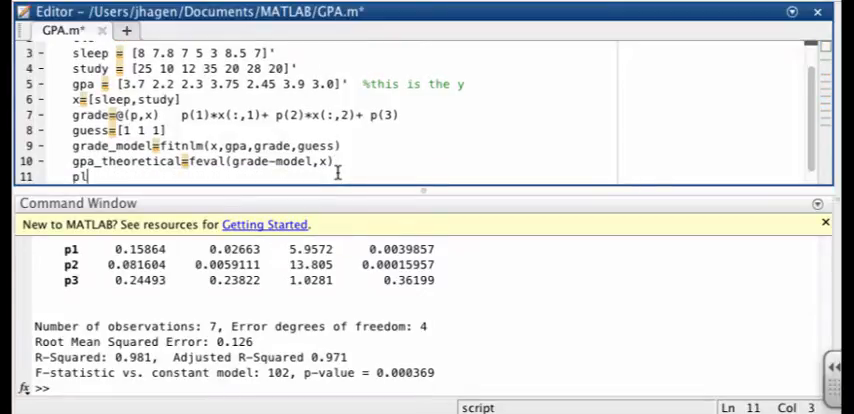
Write plot(gpa,gpa_theoretical,'o') on line 11 and show the resulting figure with shg
type("ot")
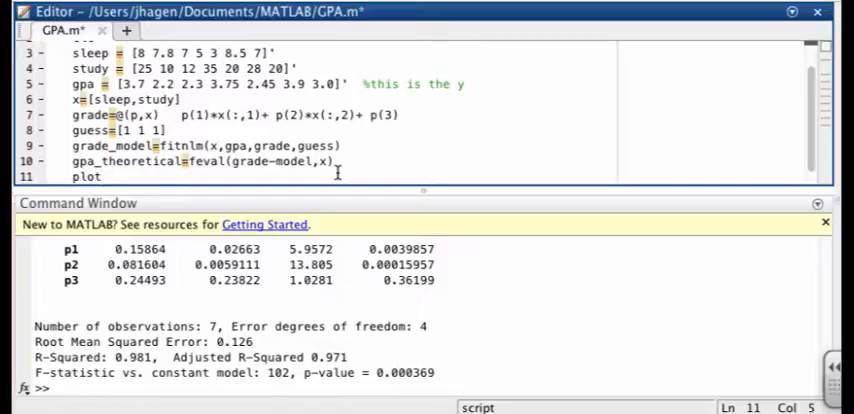
type("(p")
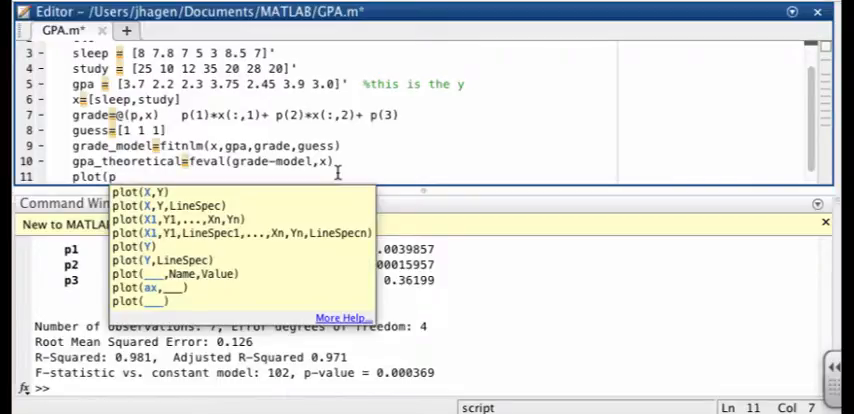
type("gpa,")
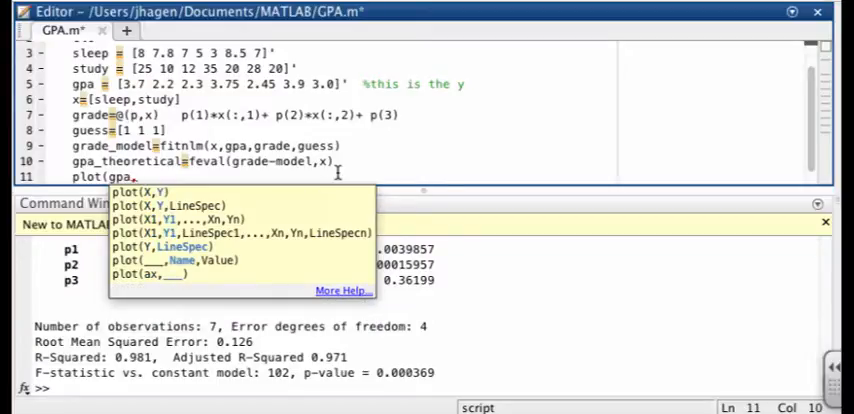
type("gpa")
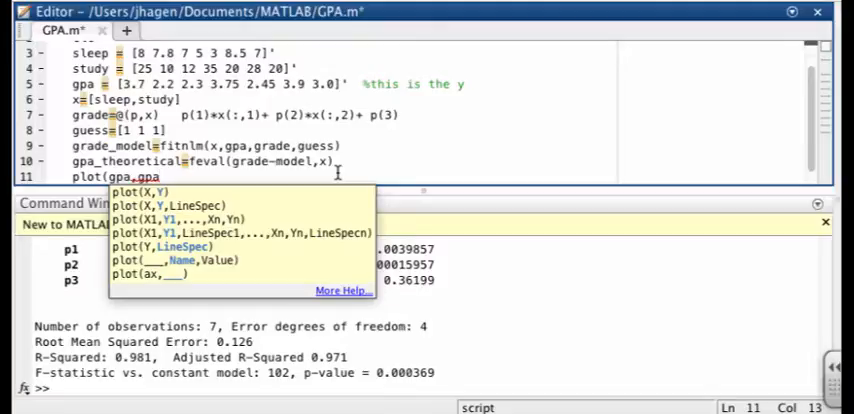
type("_")
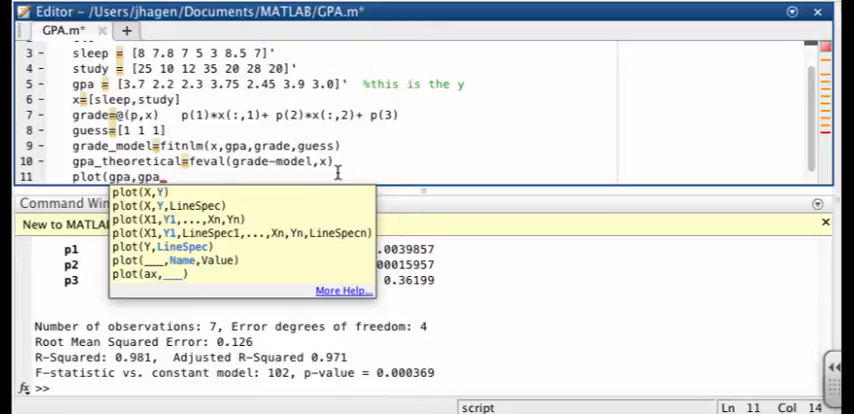
type("the")
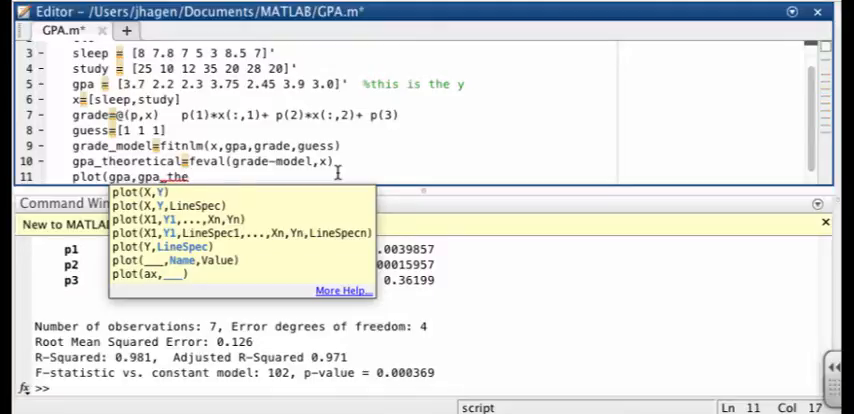
type("oretical")
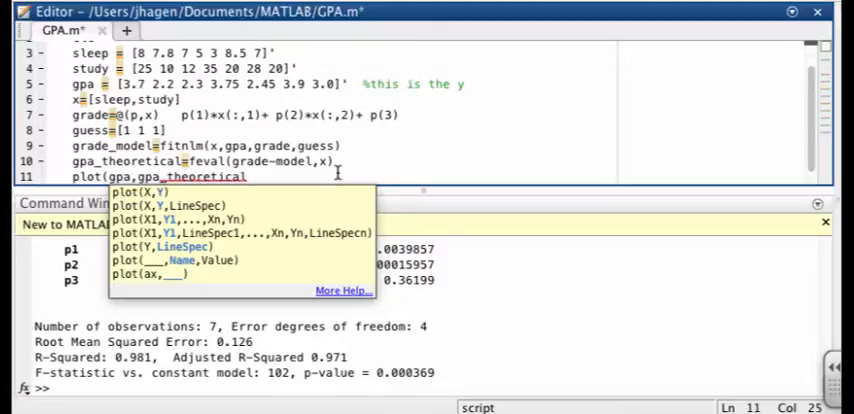
type(",'o")
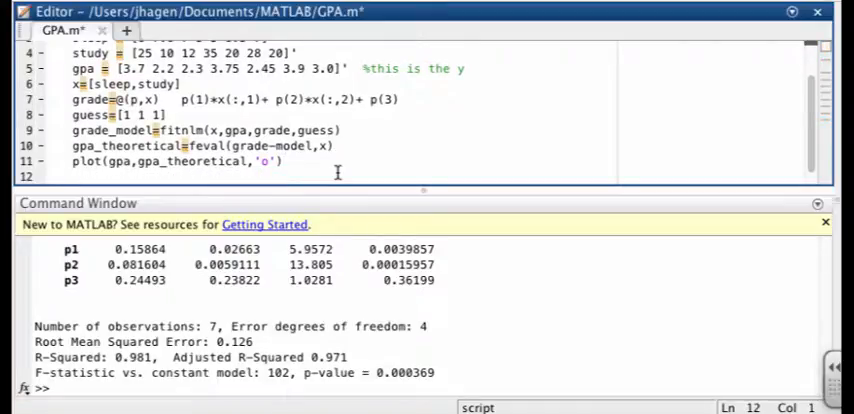
type("shg")
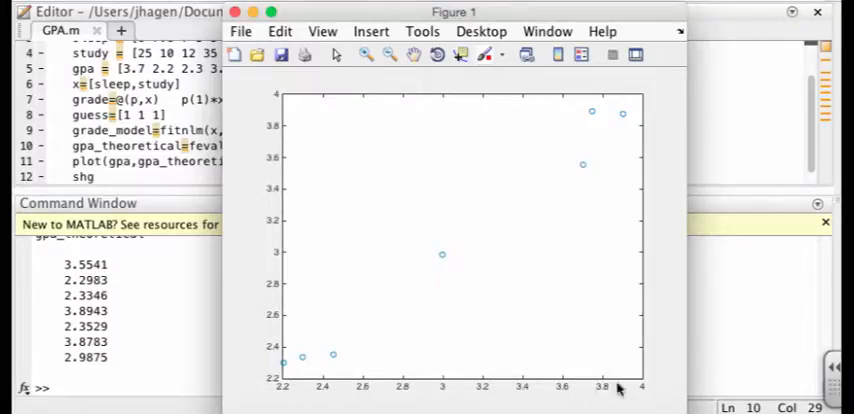
mouse_move(480, 400)
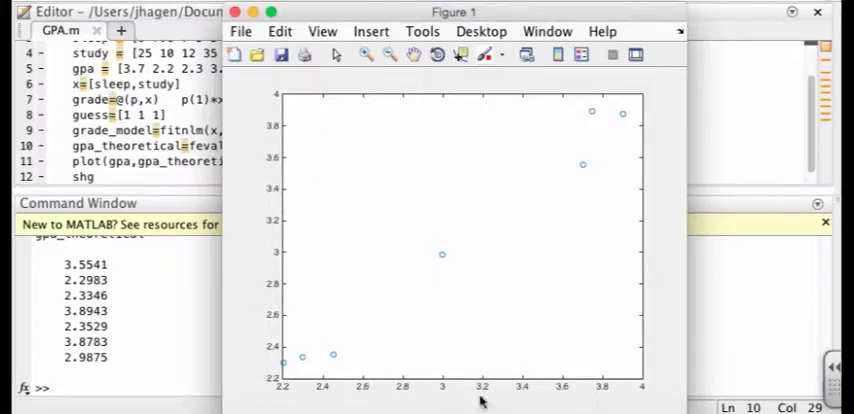
mouse_move(375, 385)
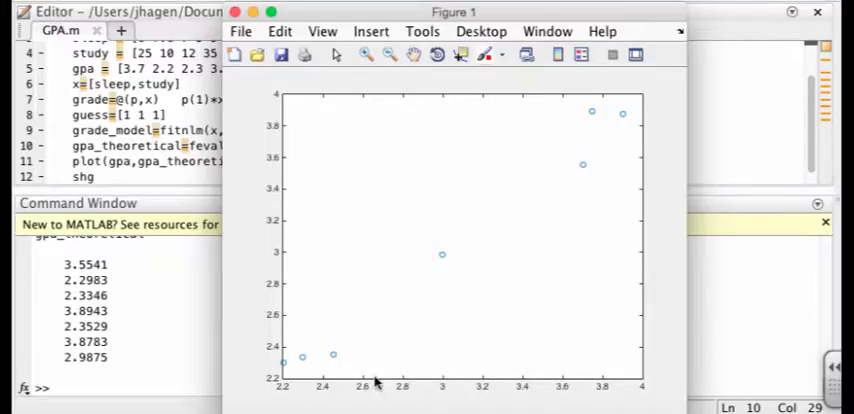
mouse_move(270, 190)
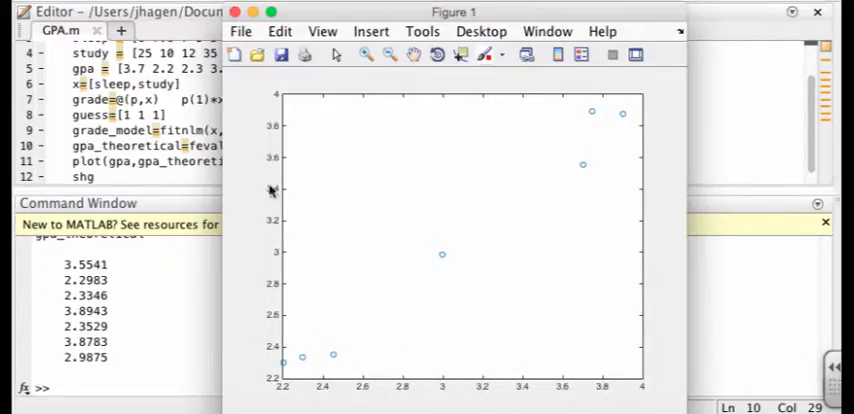